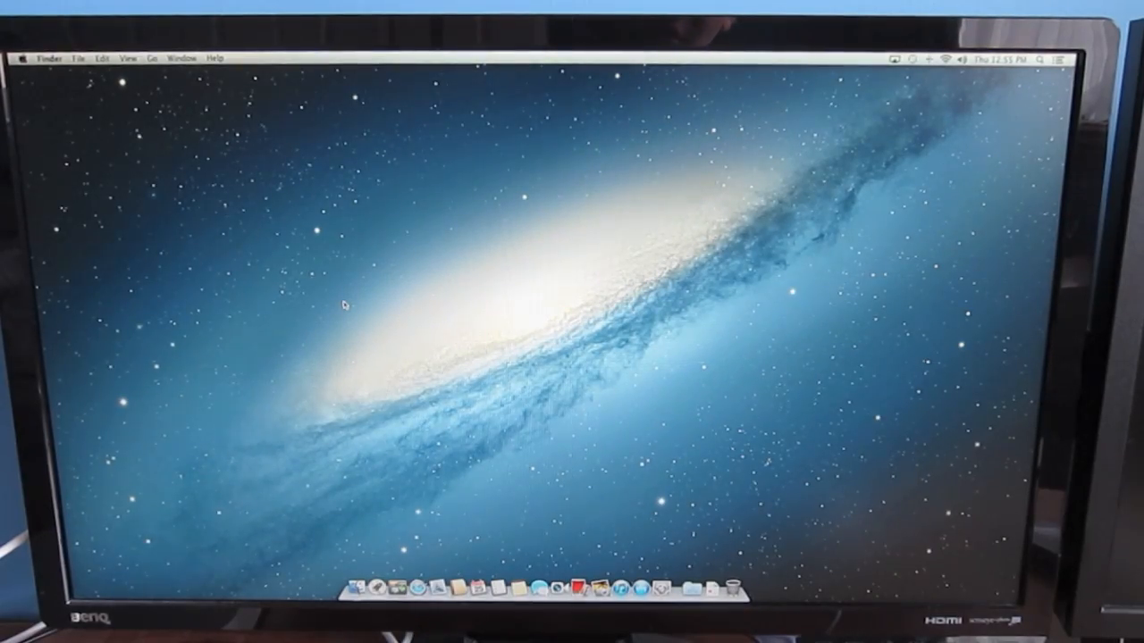
mouse_move(689, 590)
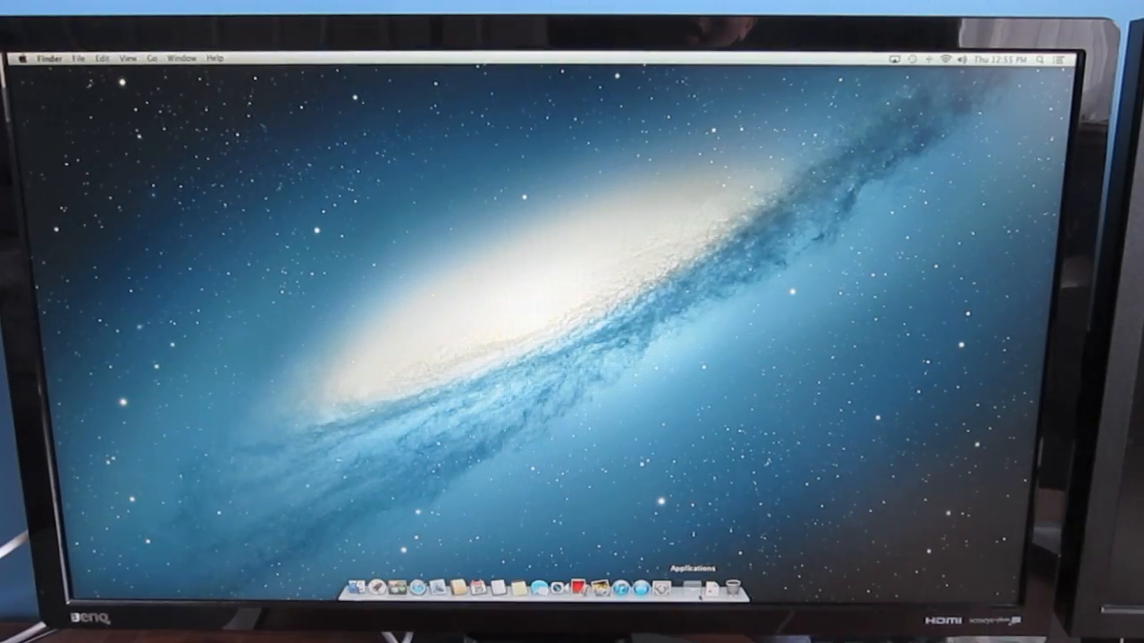
- Launch Geekbench from Applications and choose Intel (64-bit) processor architecture
click(699, 588)
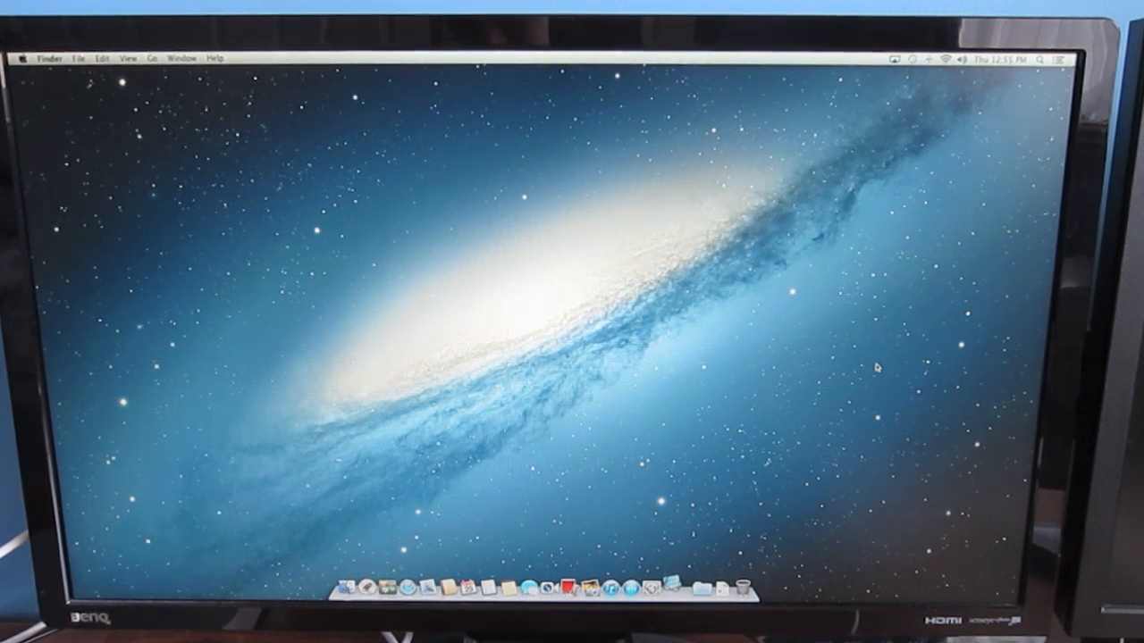
click(653, 591)
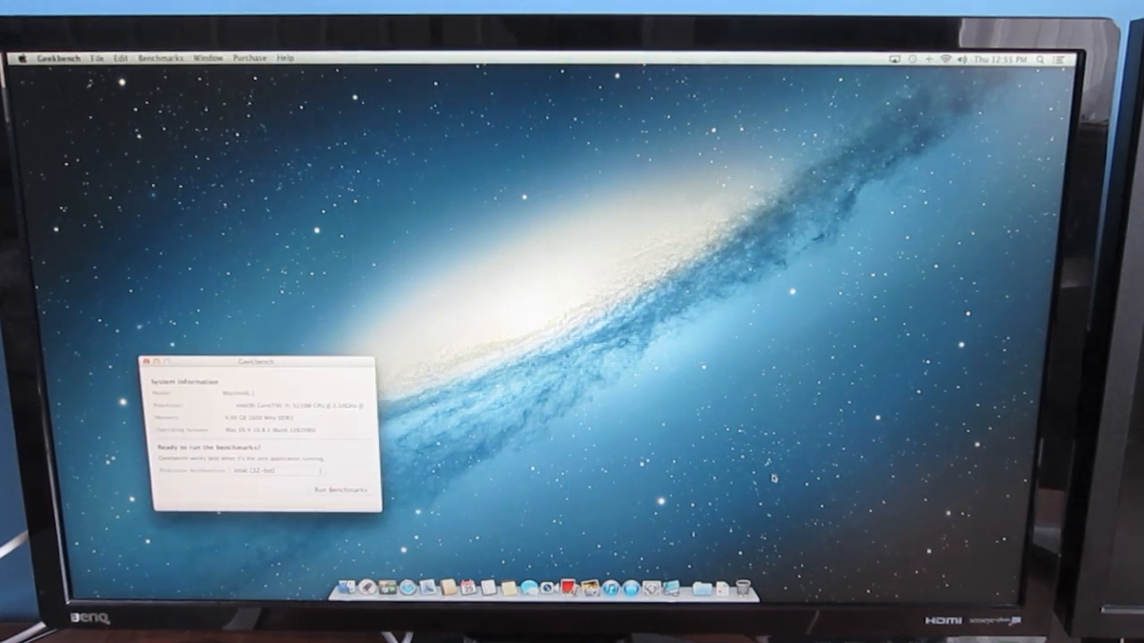
mouse_move(347, 359)
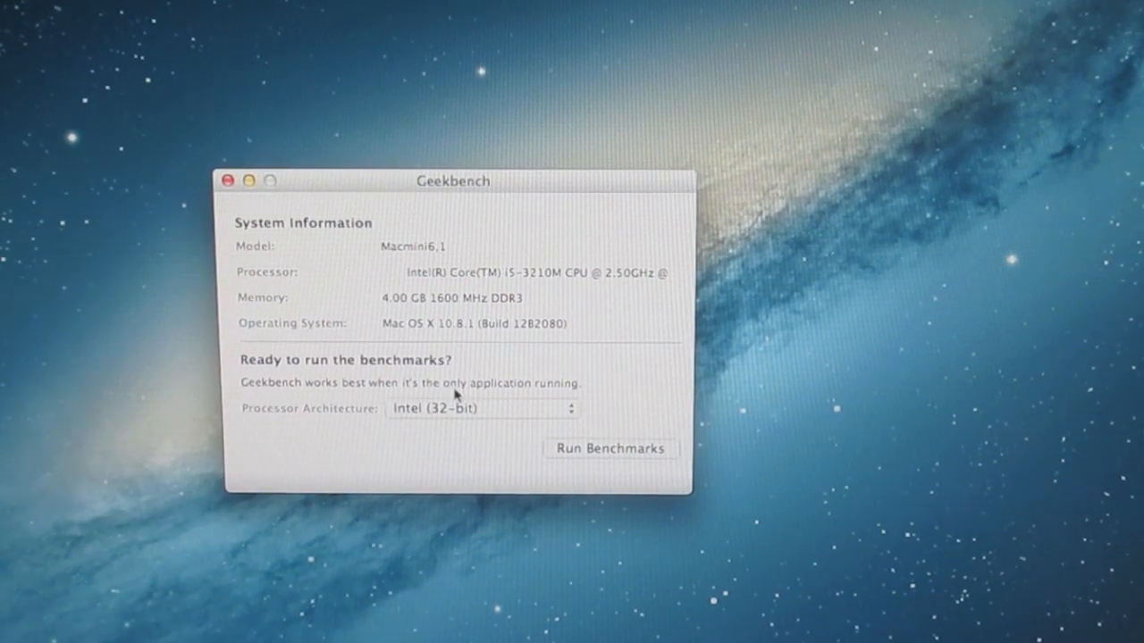
click(481, 408)
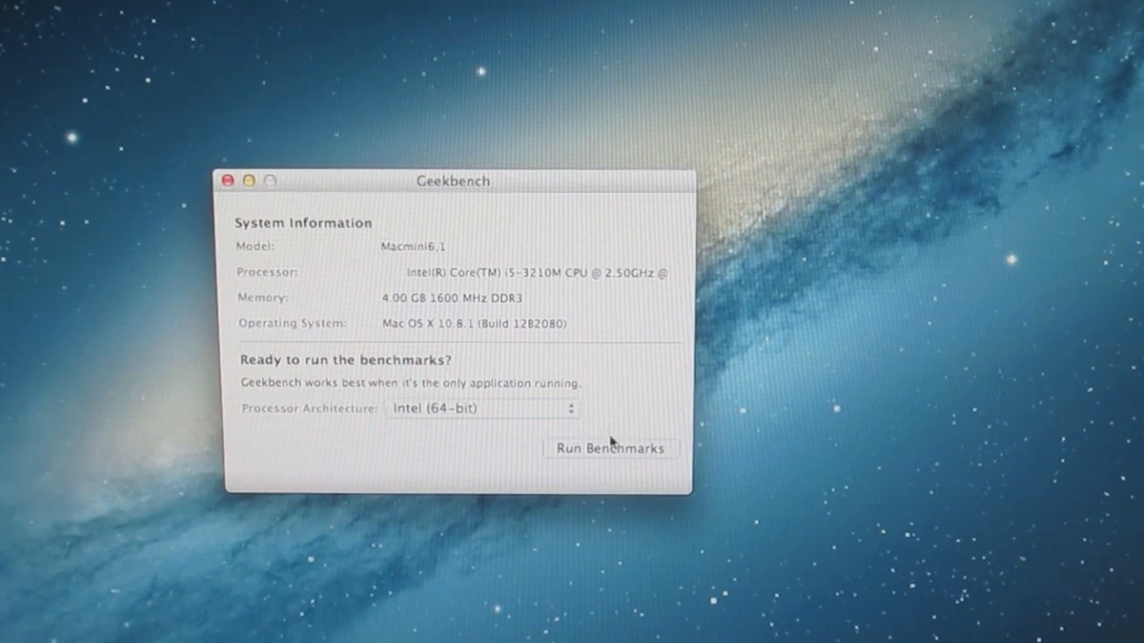
- Run the 64-bit benchmarks, producing section scores such as 5723, 9679, 5963 and 7194
click(608, 448)
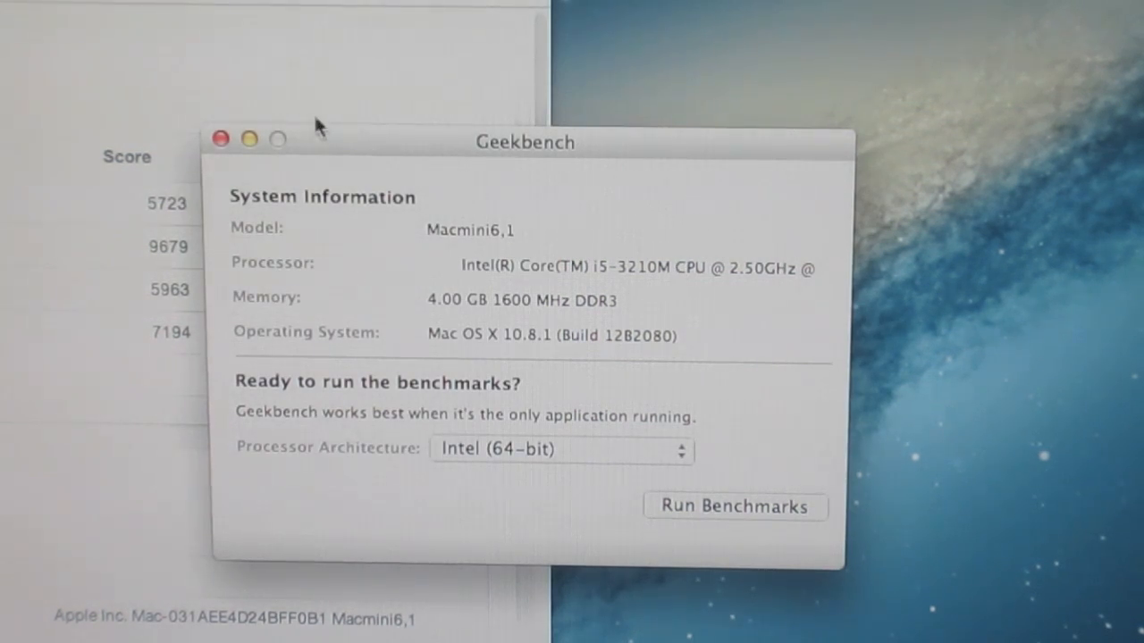
- Bring the results report with the 7302 overall Geekbench Score to the front
click(735, 507)
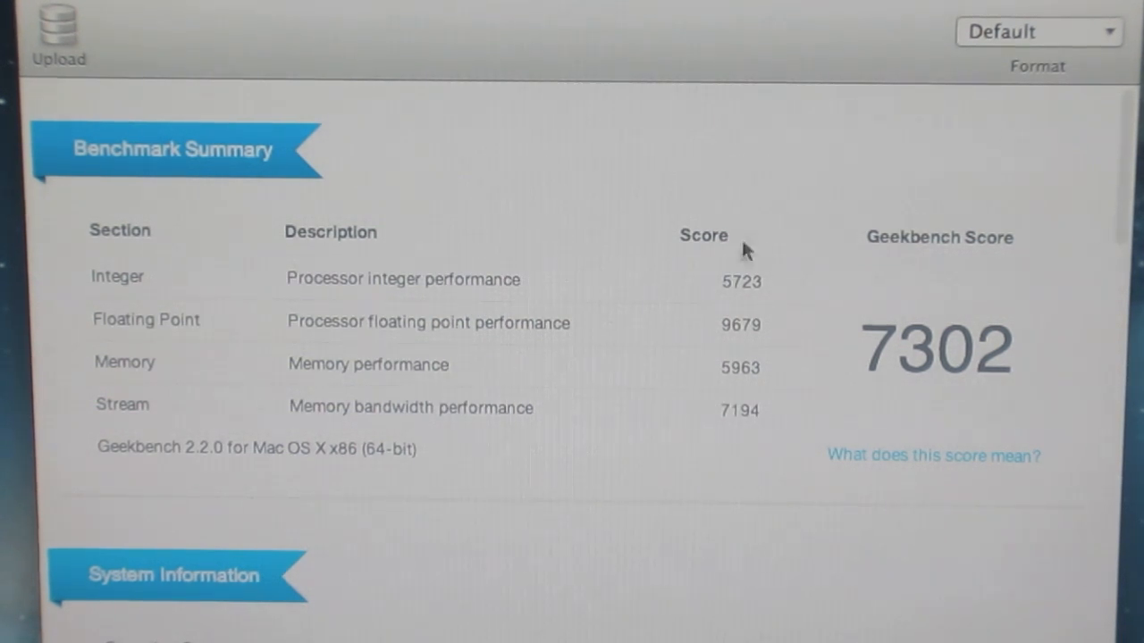
scroll(down, 3)
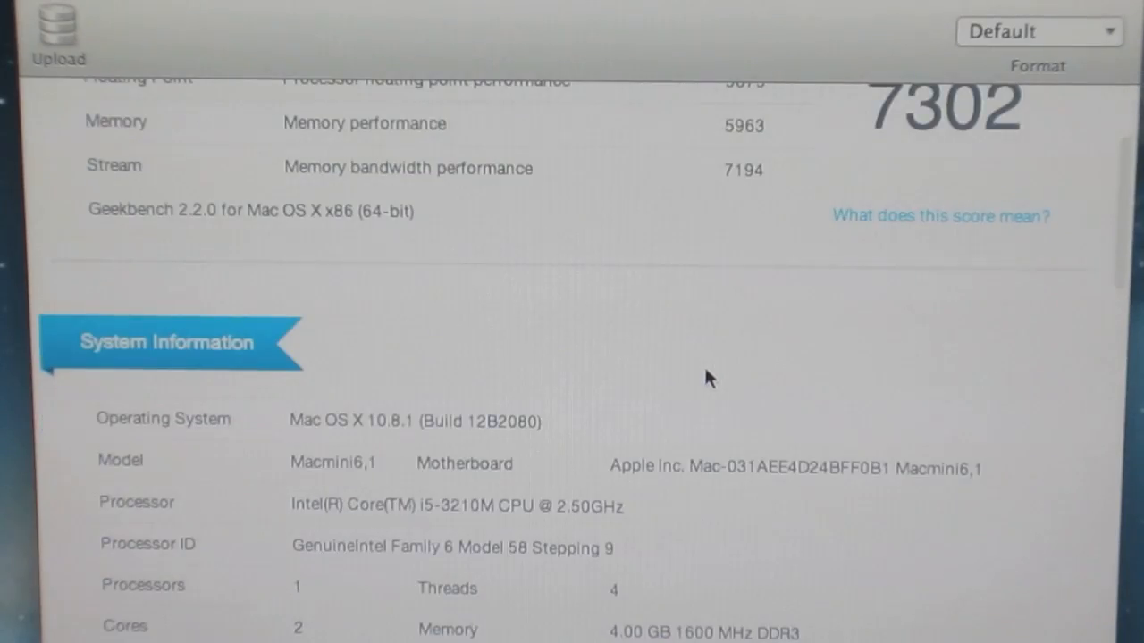
scroll(down, 3)
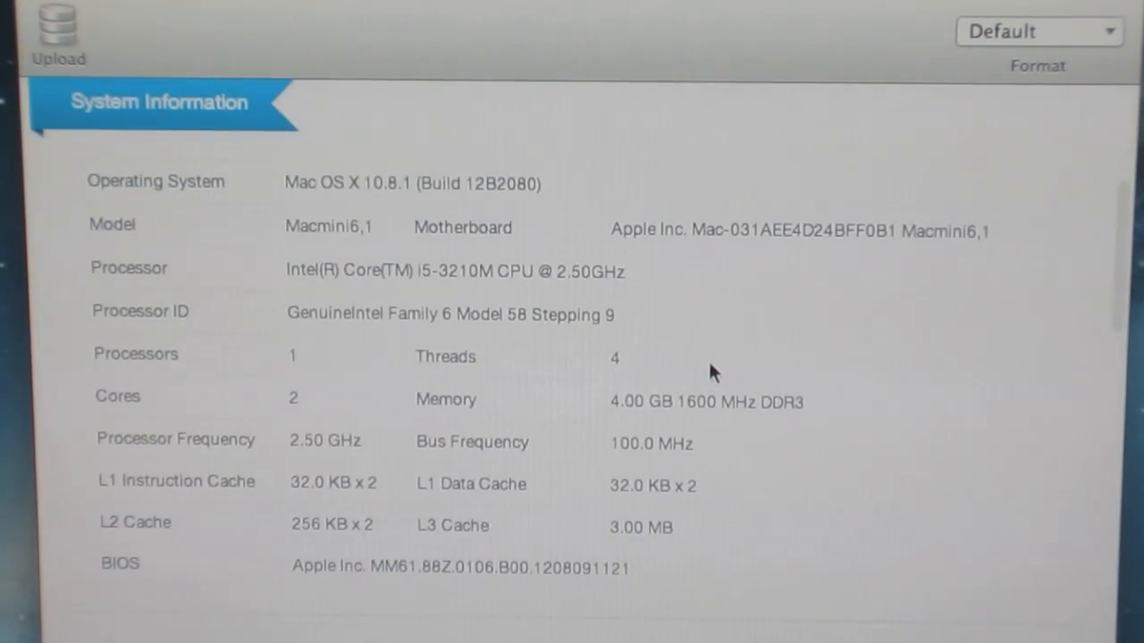
scroll(down, 3)
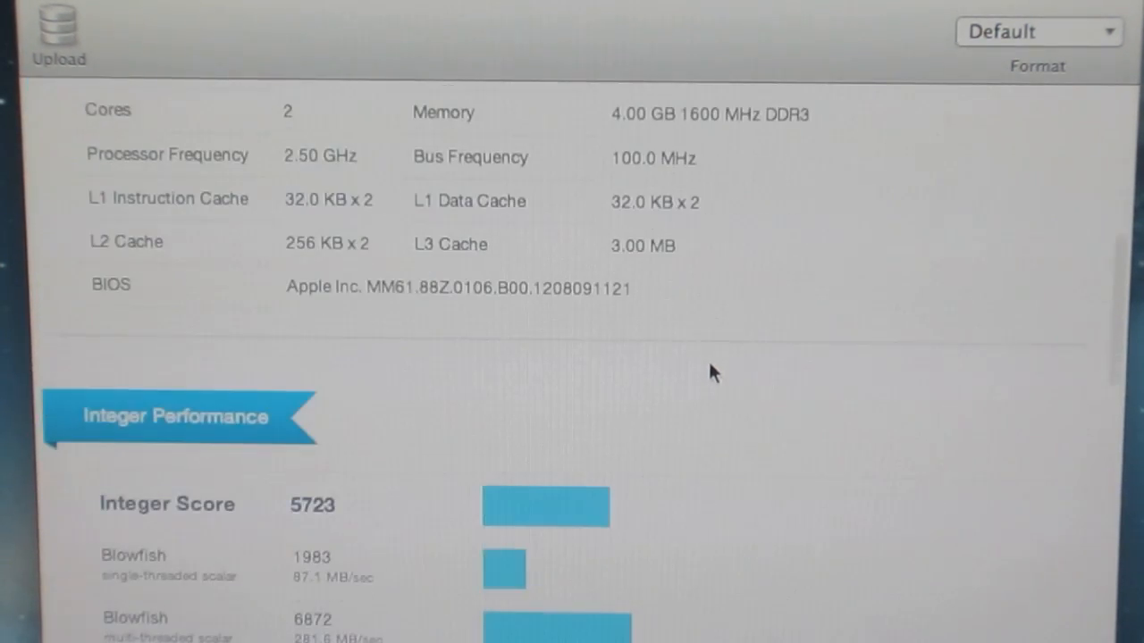
scroll(down, 3)
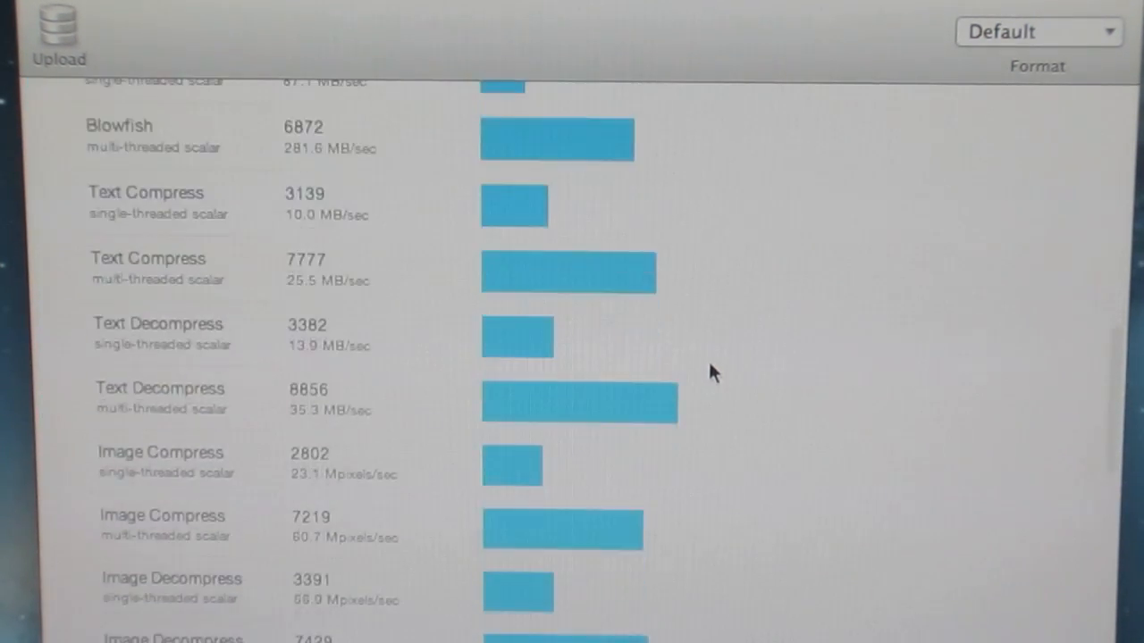
scroll(down, 3)
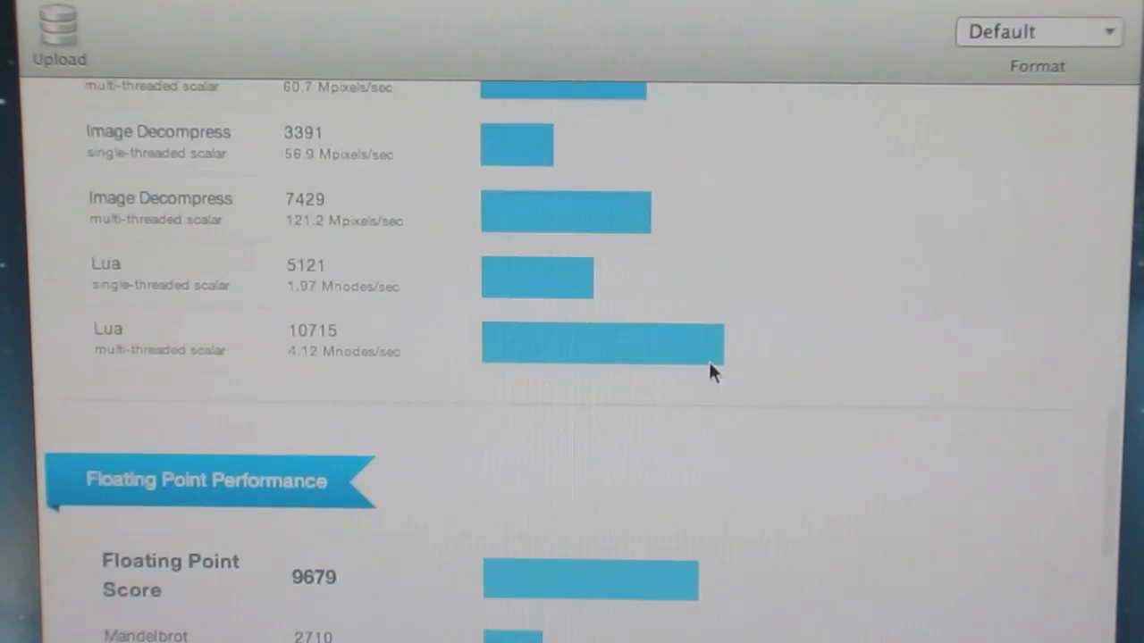
scroll(down, 3)
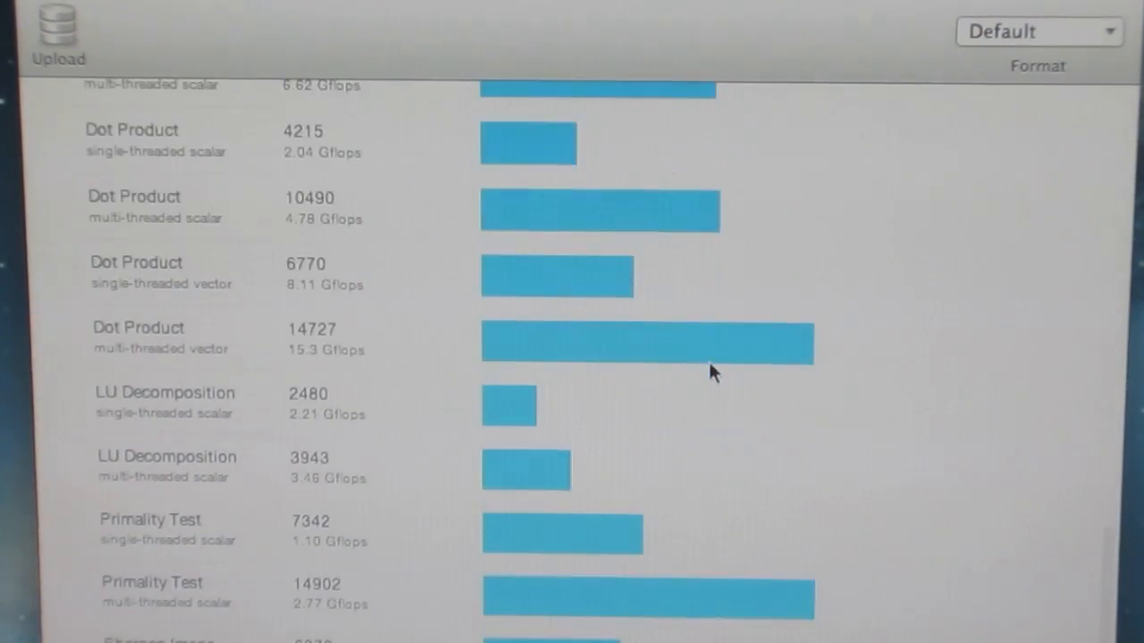
scroll(down, 3)
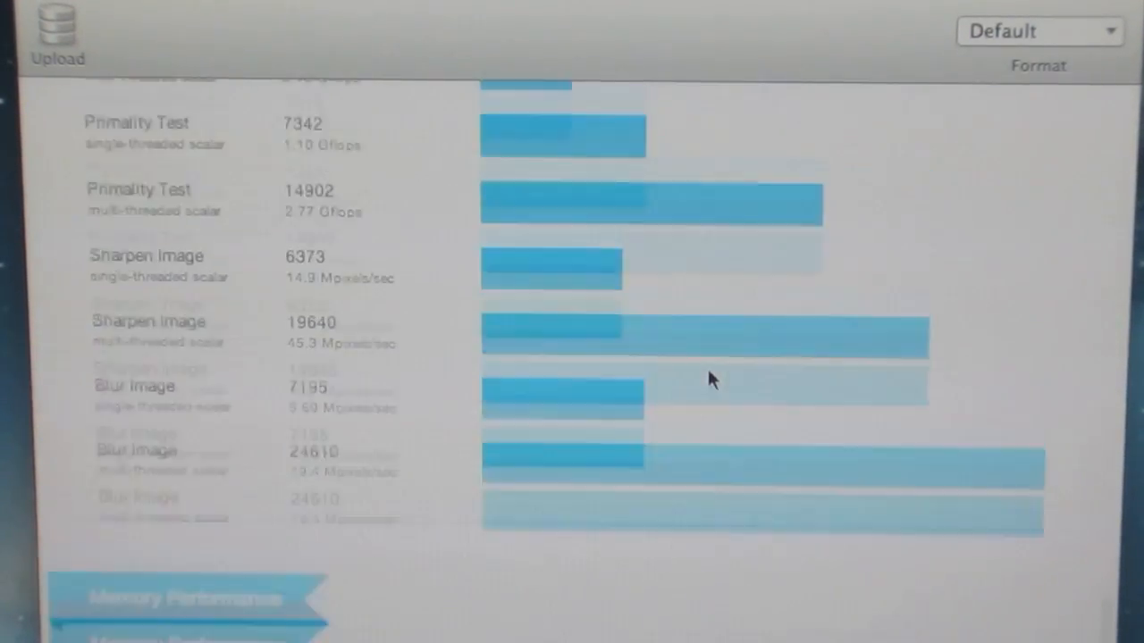
scroll(down, 3)
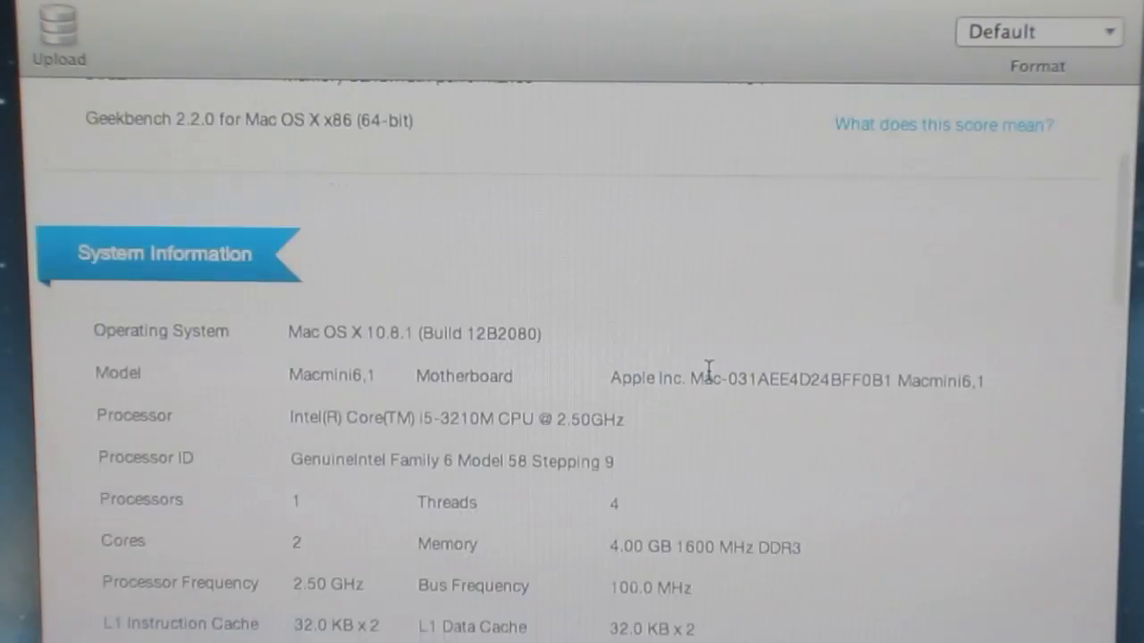
scroll(up, 3)
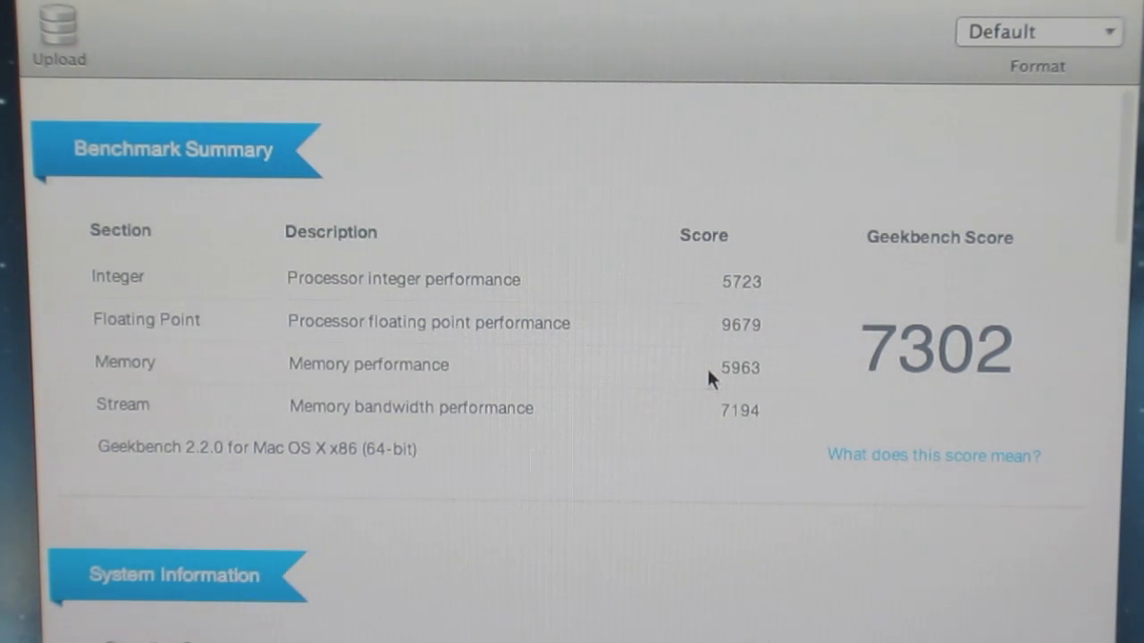
mouse_move(785, 475)
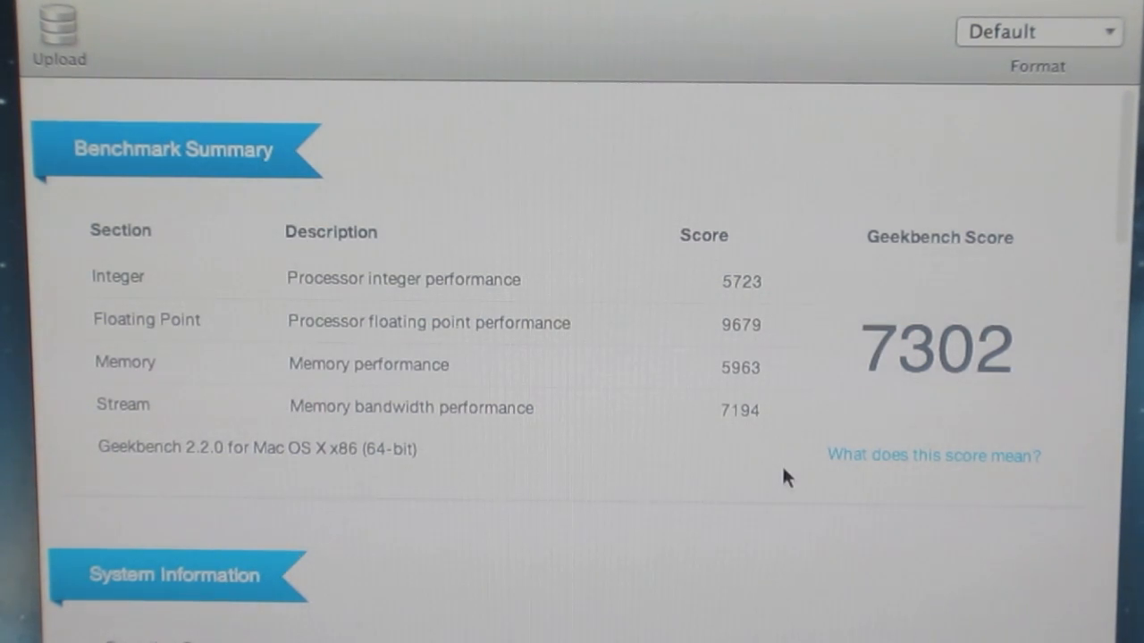